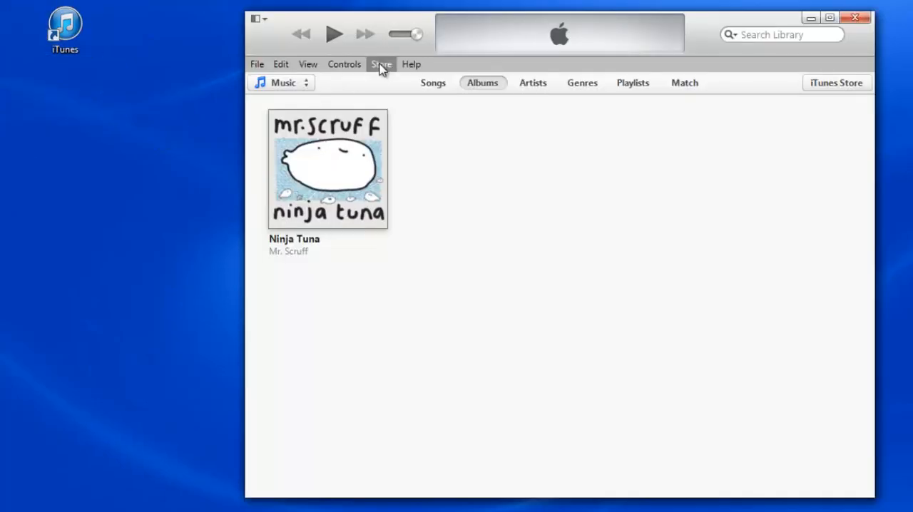
# Go from the music library to the iTunes Store home page via Store > Home.
pyautogui.click(383, 63)
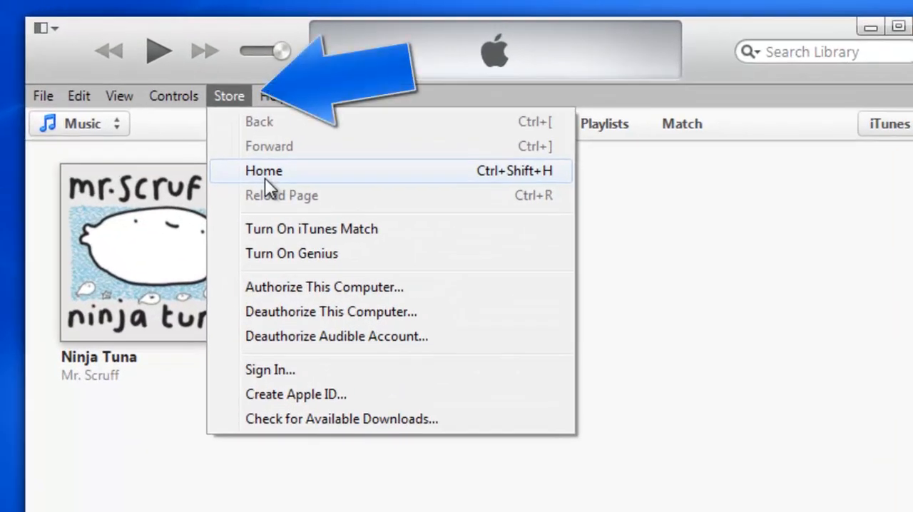
pyautogui.click(262, 171)
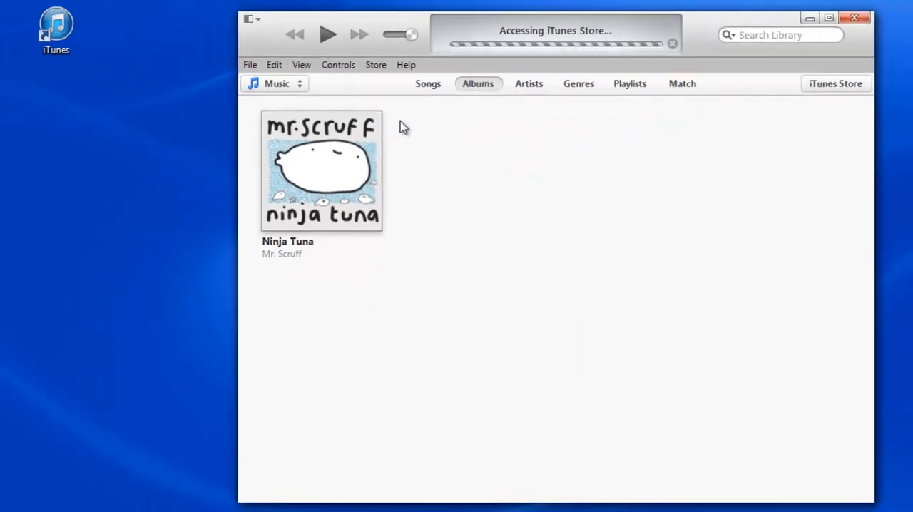
pyautogui.click(835, 83)
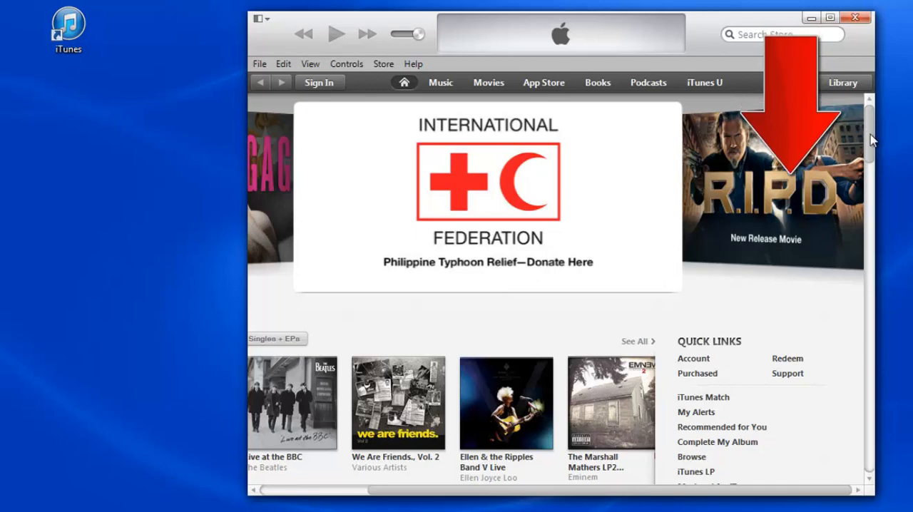
# Reach Top Free Apps on the home page, choose iPhone and open the full chart.
pyautogui.scroll(-3)
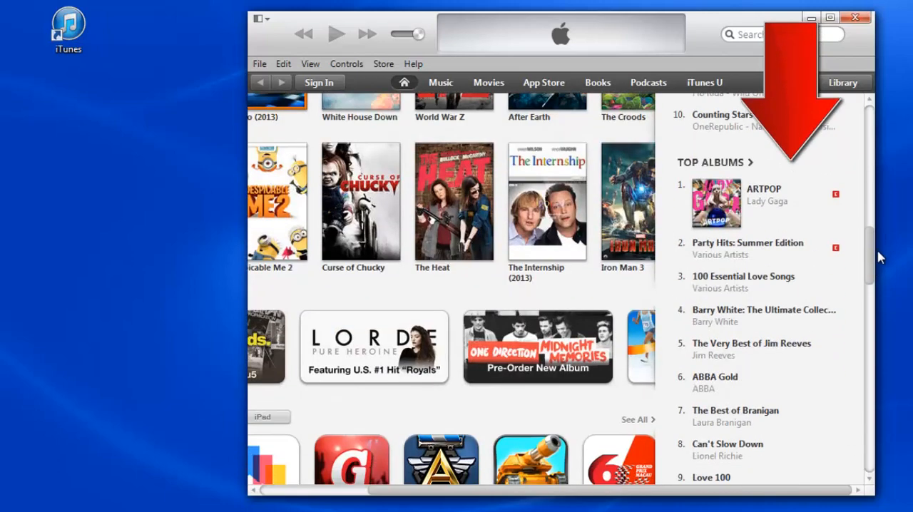
pyautogui.scroll(-3)
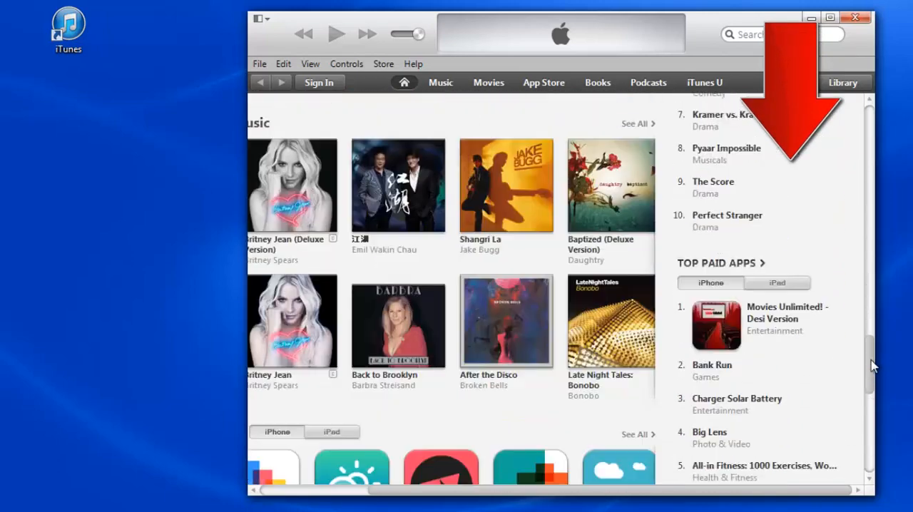
pyautogui.scroll(-3)
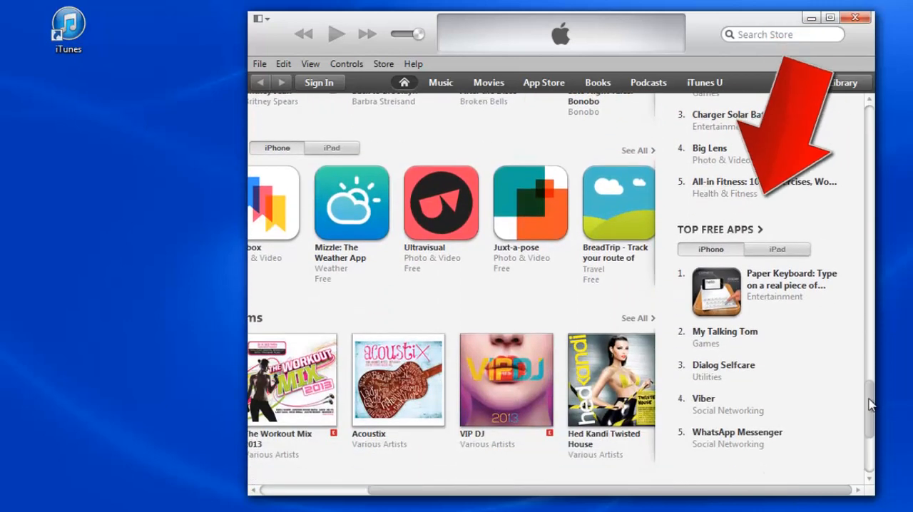
pyautogui.click(716, 229)
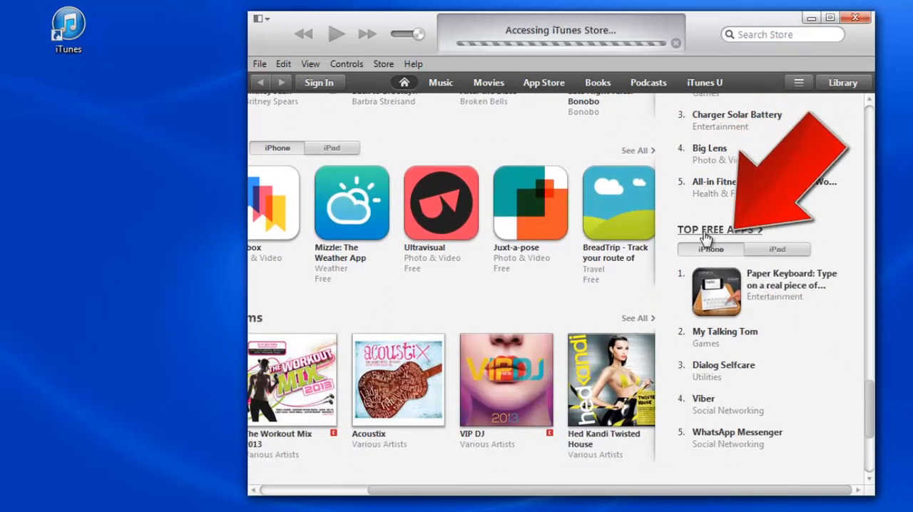
pyautogui.click(719, 228)
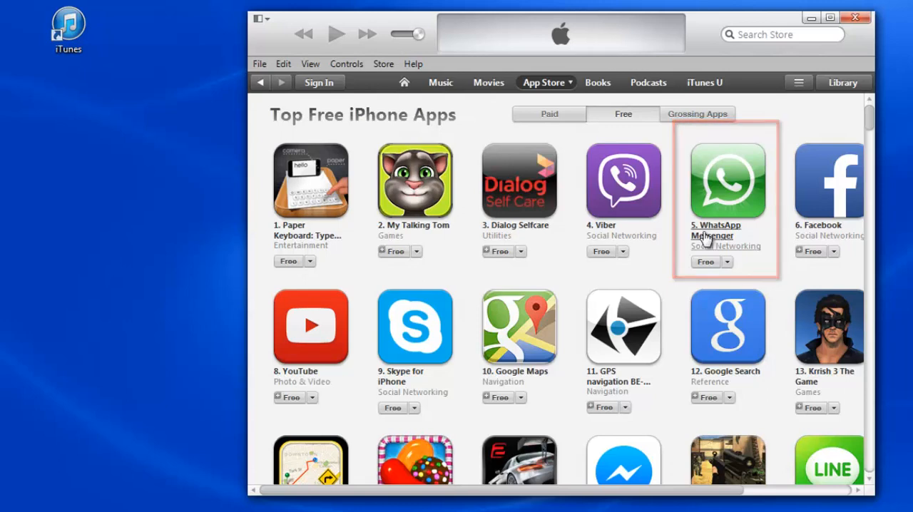
# Request the free WhatsApp Messenger app, bringing up the Create Apple ID welcome page.
pyautogui.click(727, 179)
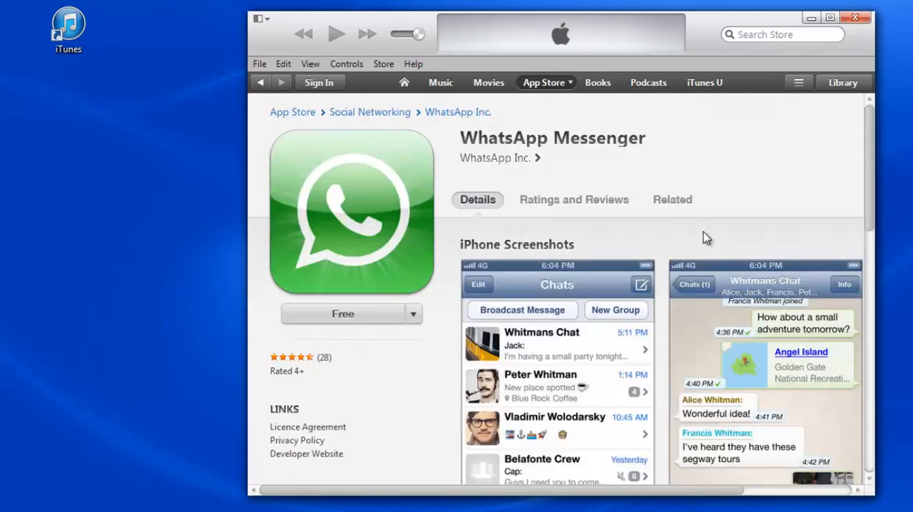
pyautogui.moveTo(351, 315)
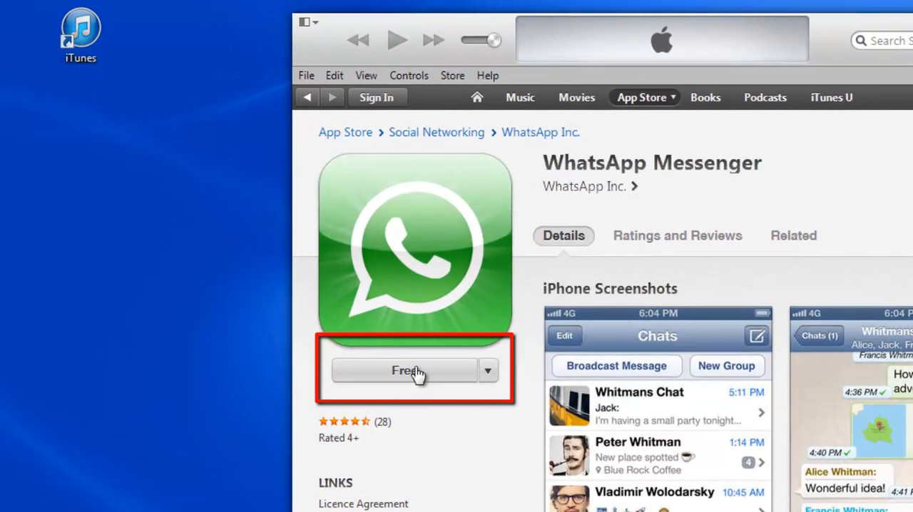
pyautogui.click(405, 371)
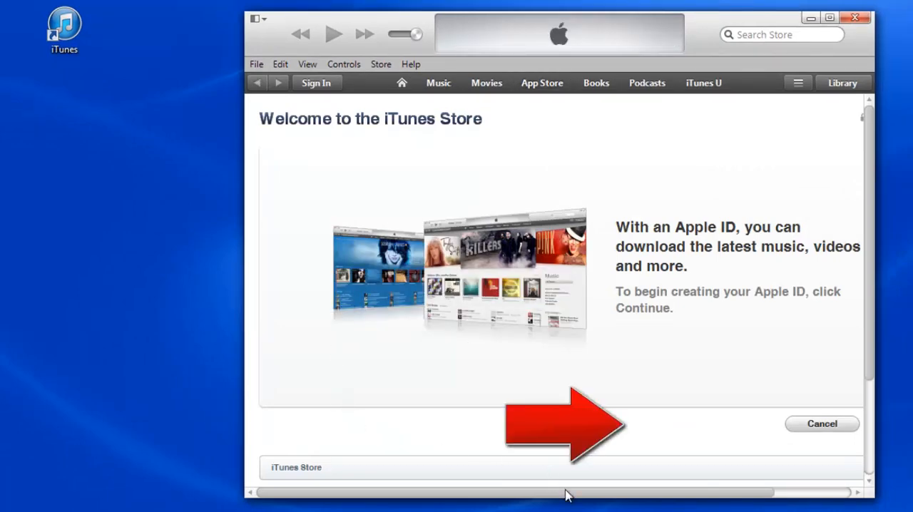
# Continue past the welcome page and agree to the iTunes Store Terms and Conditions.
pyautogui.click(822, 423)
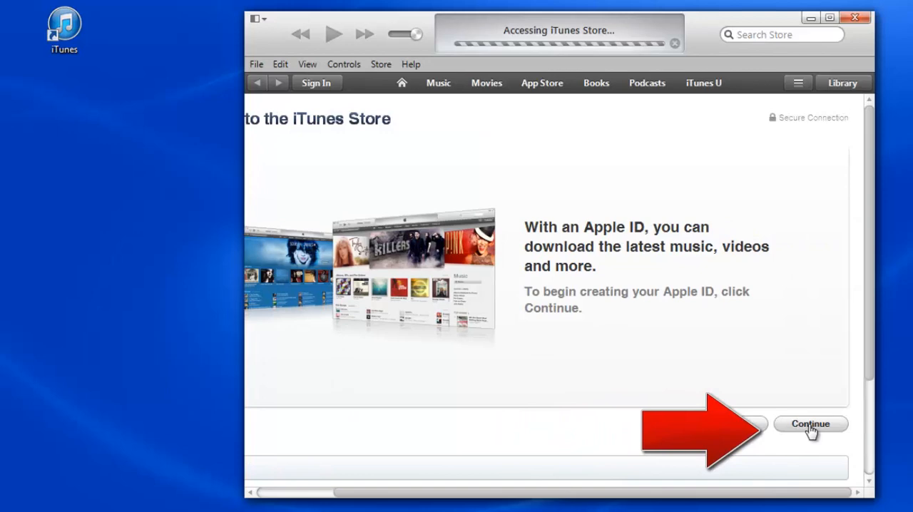
pyautogui.click(810, 424)
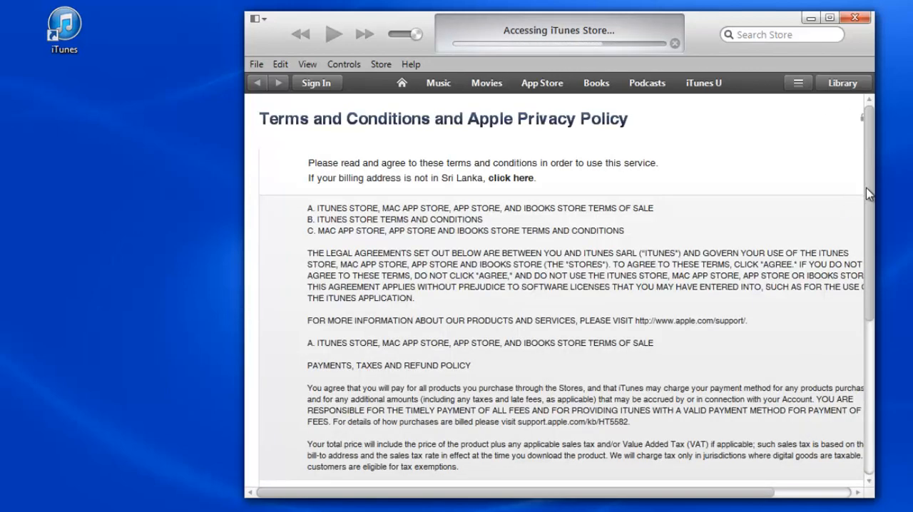
pyautogui.scroll(-3)
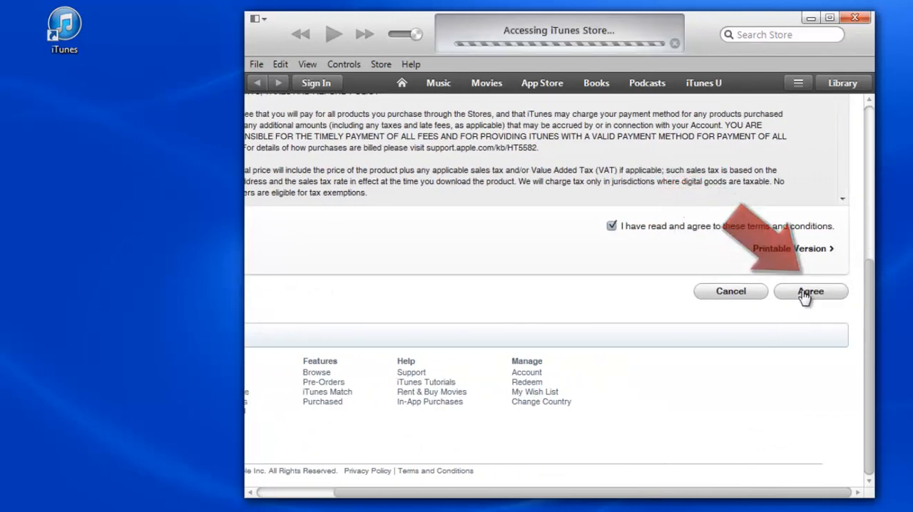
pyautogui.click(810, 291)
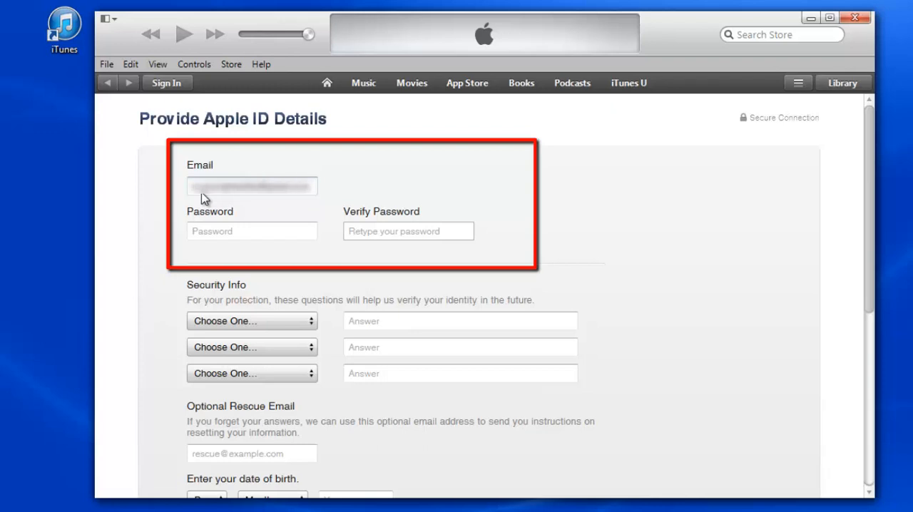
# Enter the password and choose the first pet and first manager security questions.
pyautogui.write('password')
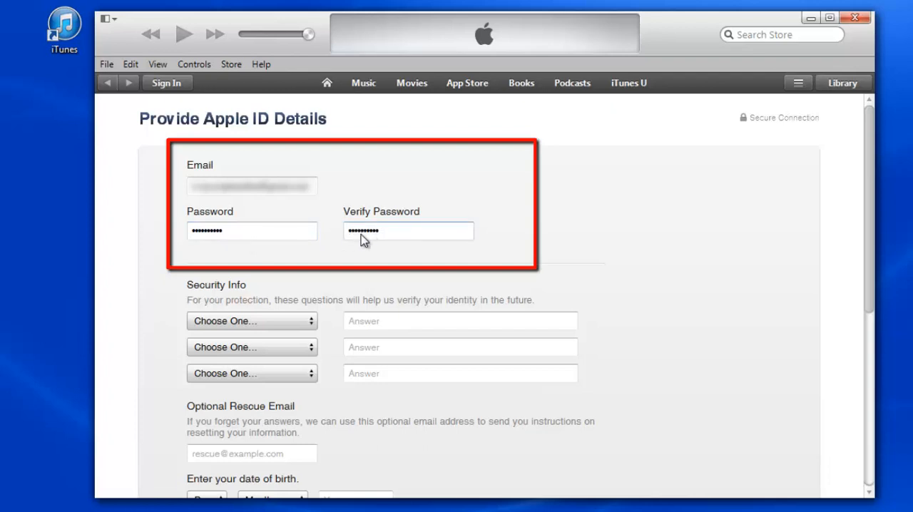
pyautogui.click(251, 319)
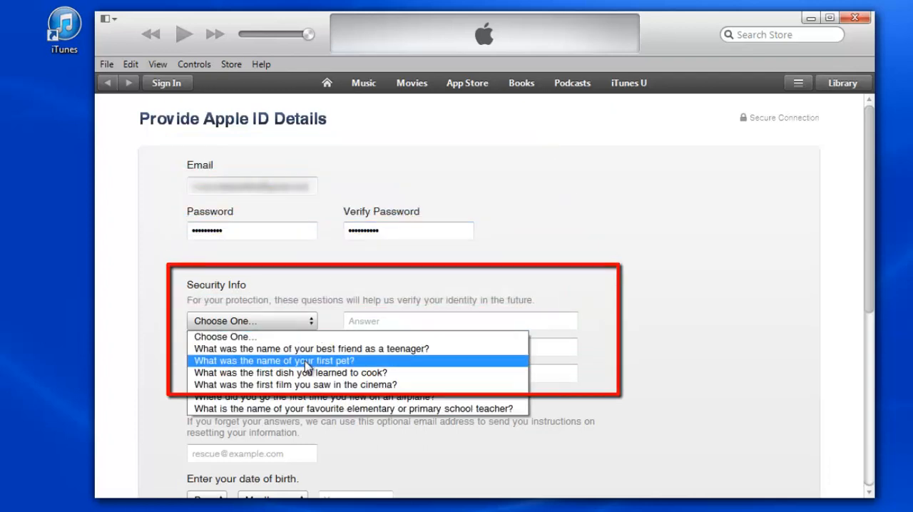
pyautogui.click(274, 360)
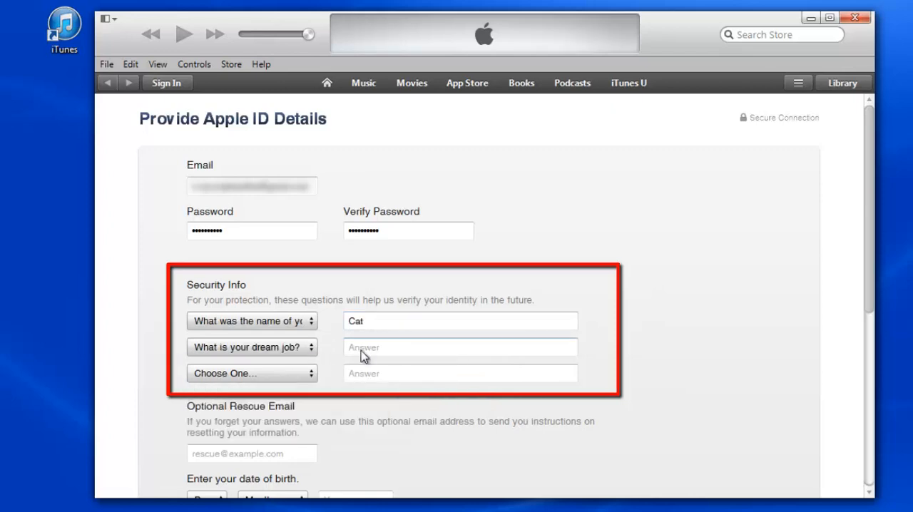
pyautogui.click(251, 374)
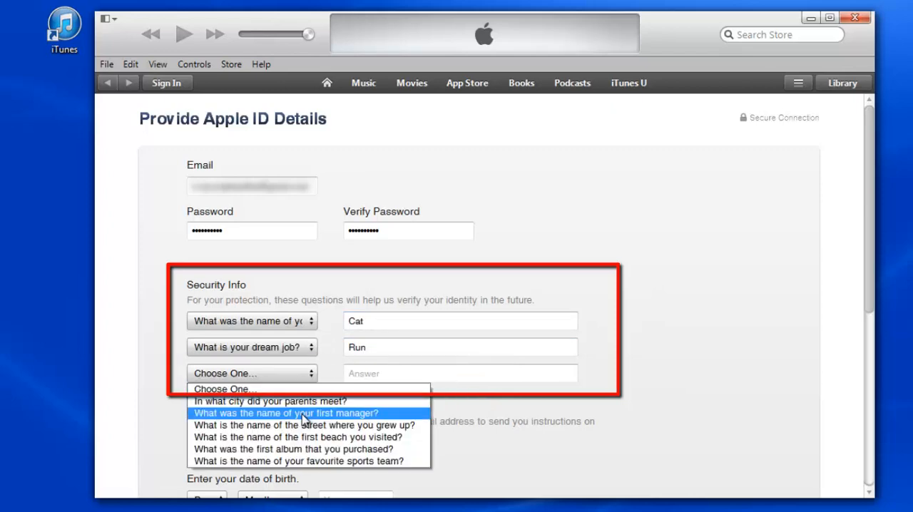
pyautogui.click(285, 414)
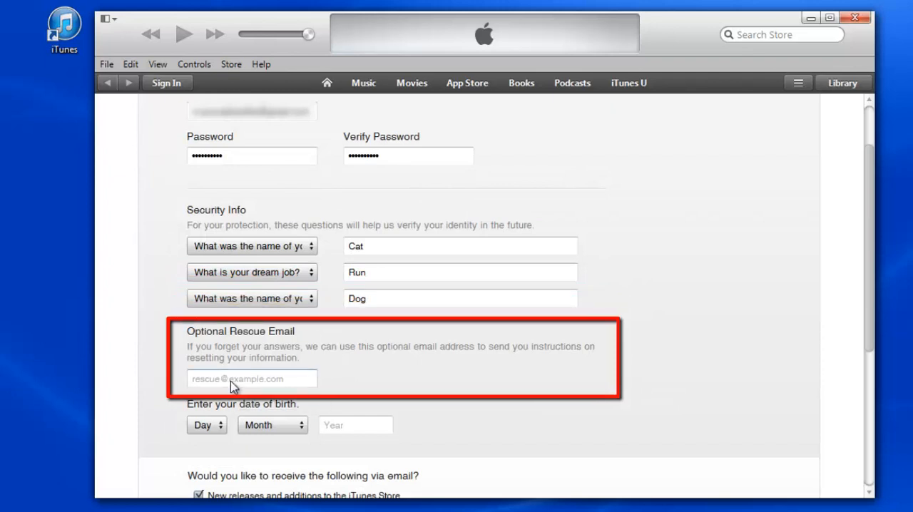
pyautogui.click(251, 379)
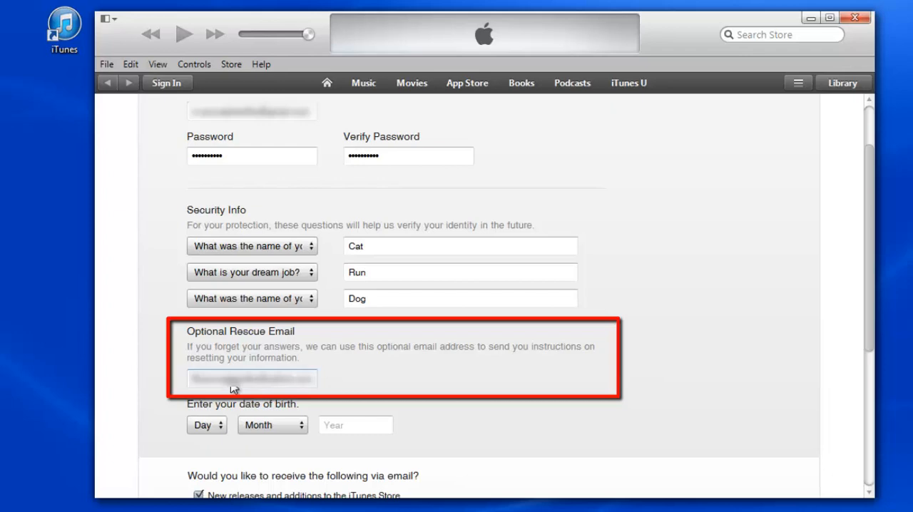
pyautogui.click(207, 425)
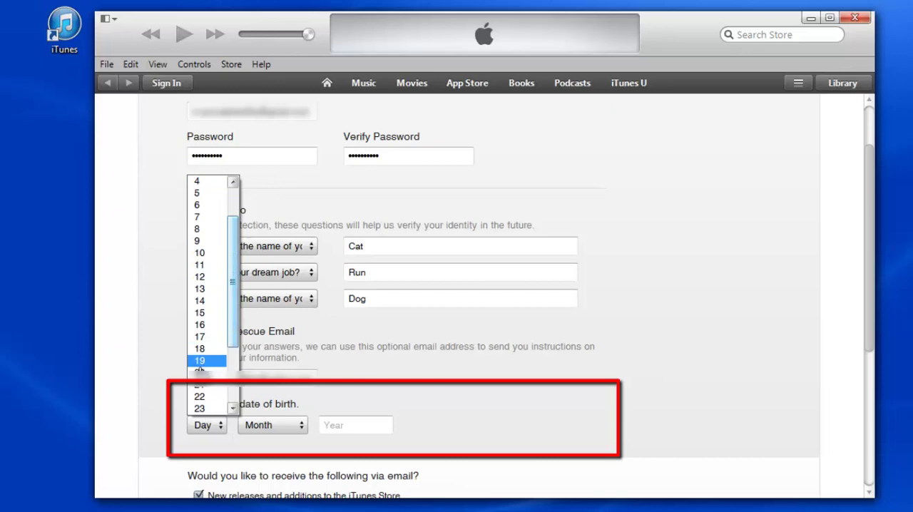
pyautogui.click(271, 425)
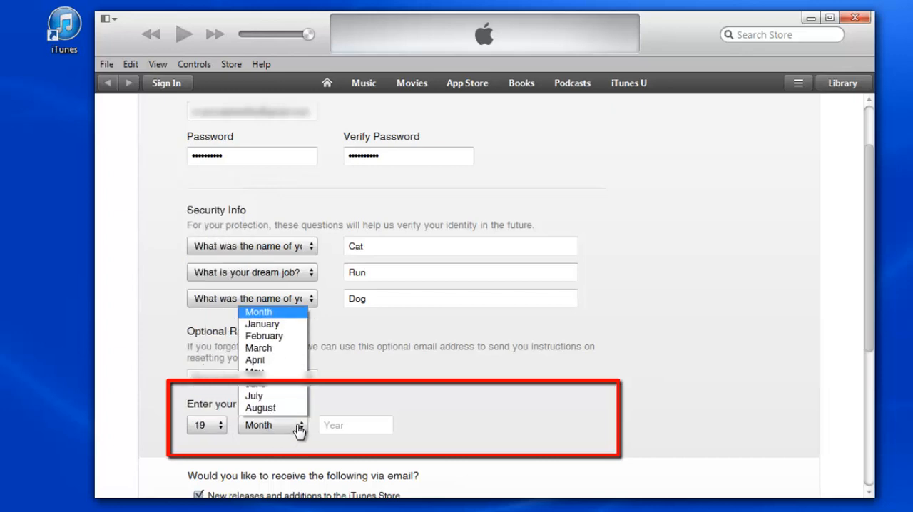
pyautogui.click(254, 396)
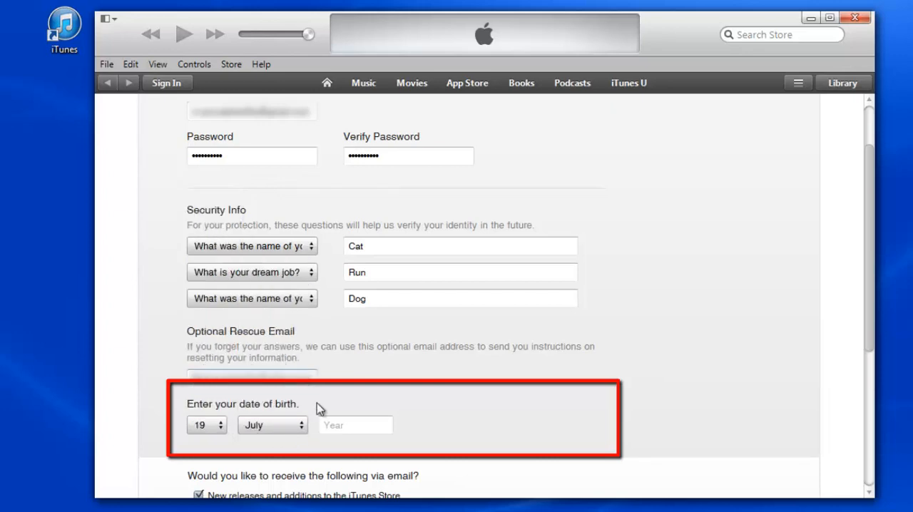
pyautogui.write('19')
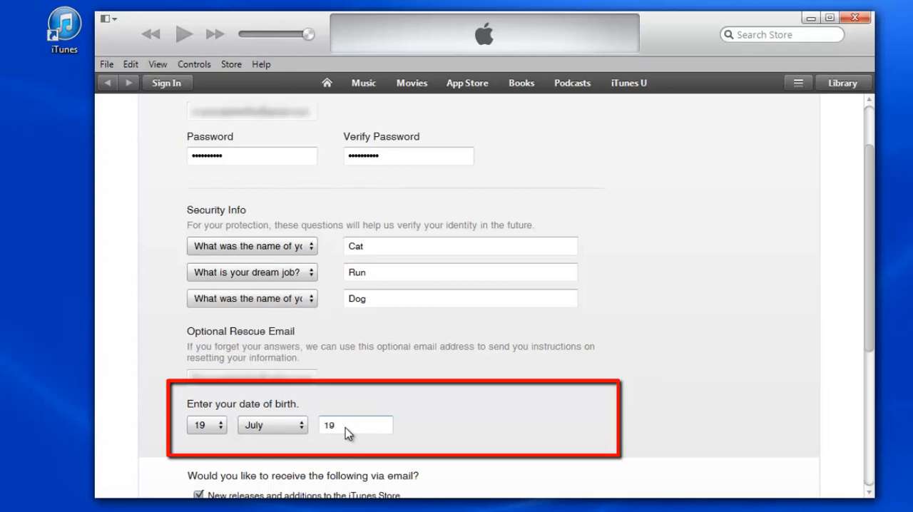
# Keep the new releases email option on and continue to the payment method page.
pyautogui.scroll(-3)
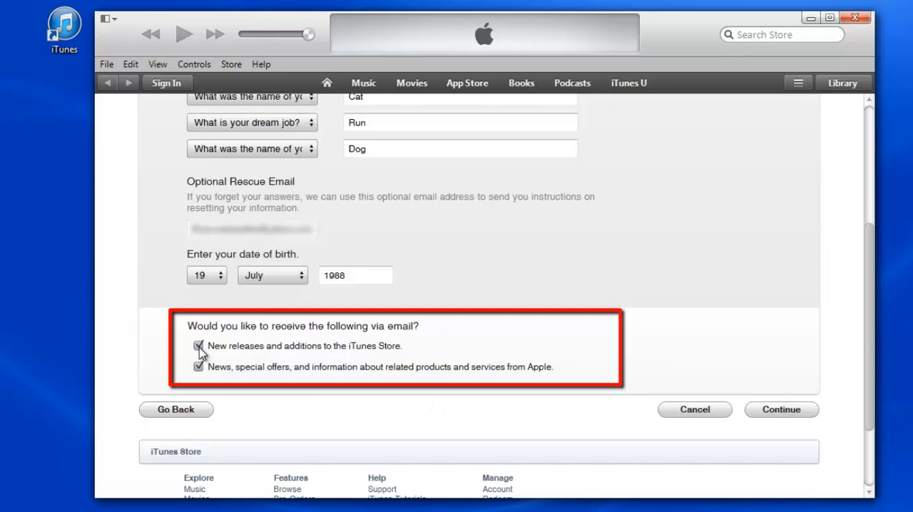
pyautogui.click(199, 345)
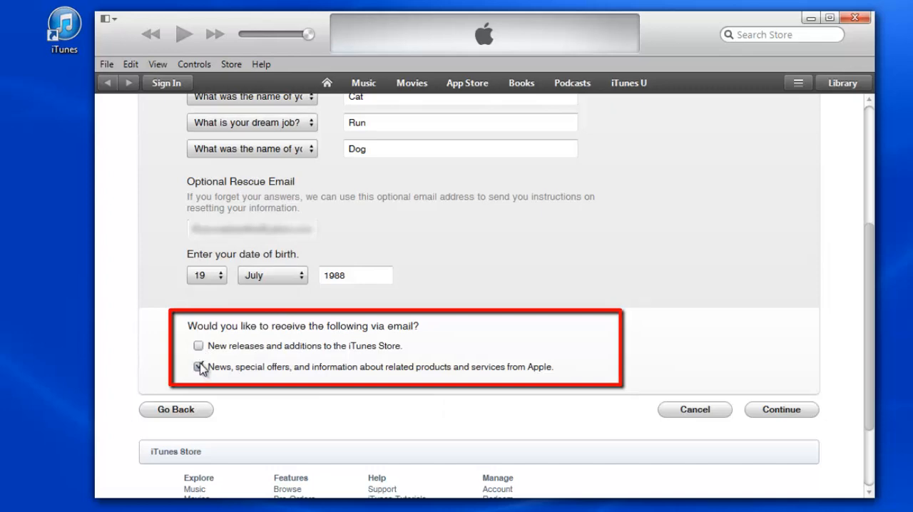
pyautogui.click(199, 345)
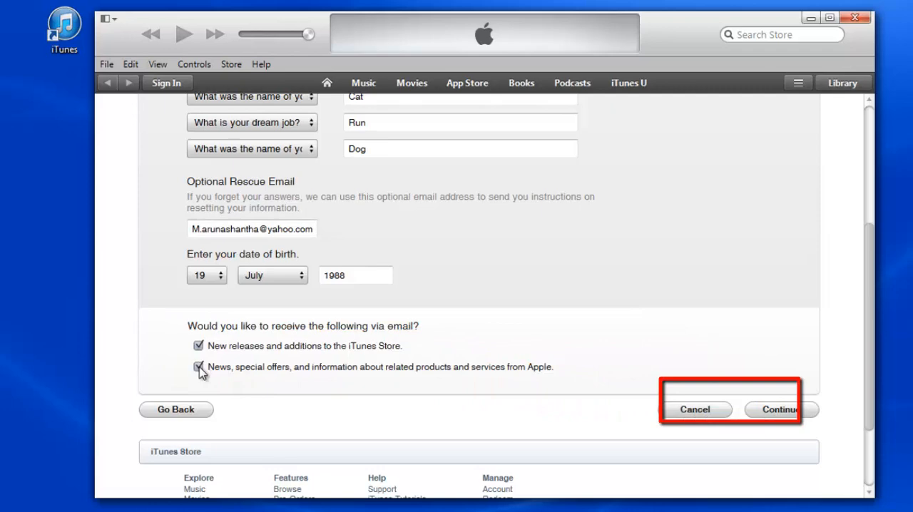
pyautogui.click(779, 408)
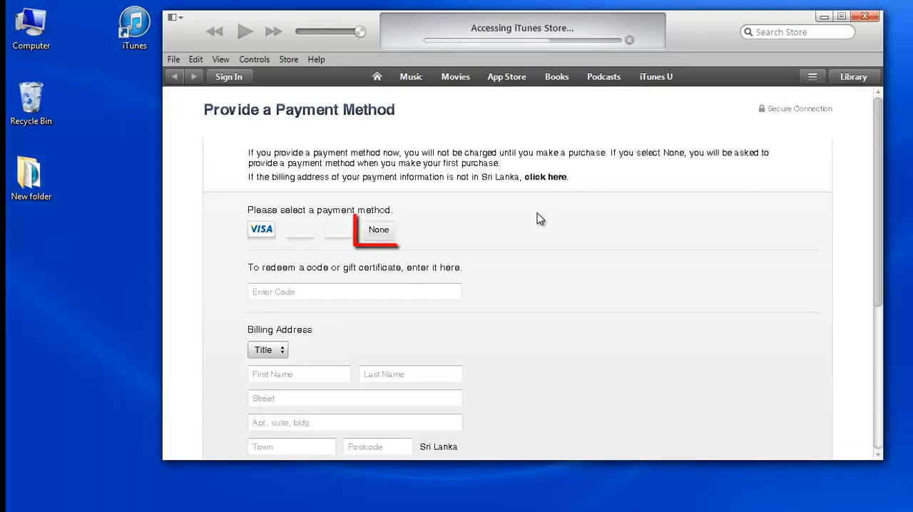
# Select None as payment method and set the billing title to Mr.
pyautogui.click(379, 230)
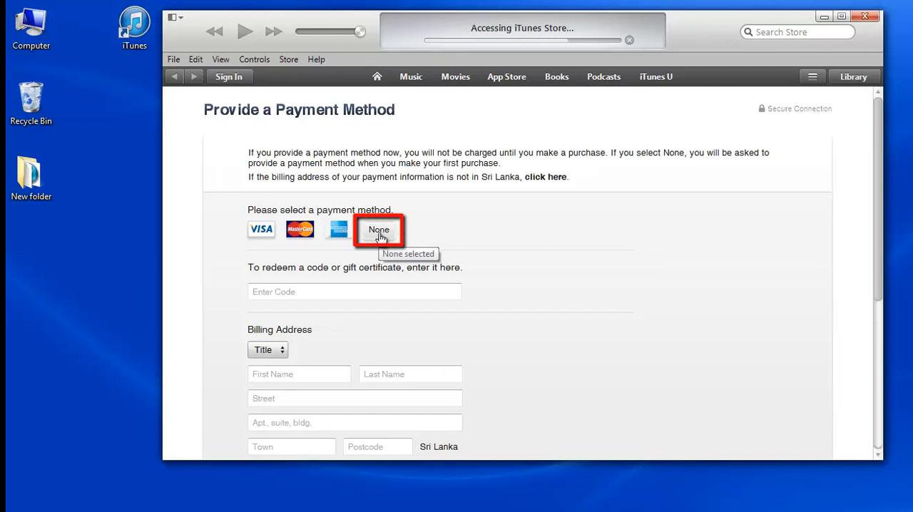
pyautogui.moveTo(350, 300)
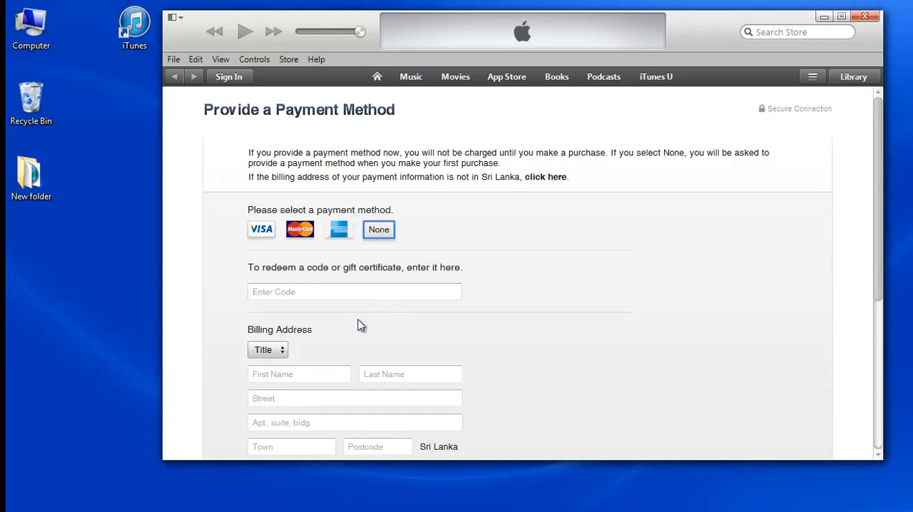
pyautogui.moveTo(331, 308)
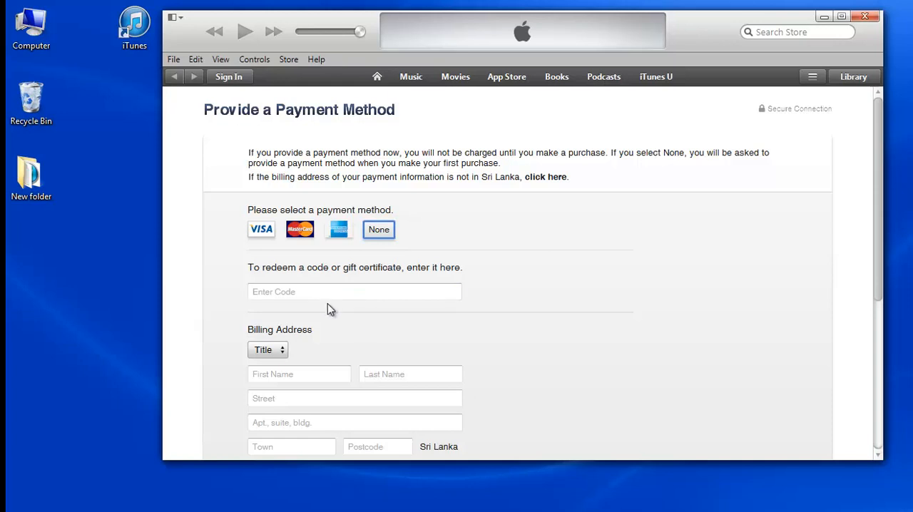
pyautogui.scroll(-3)
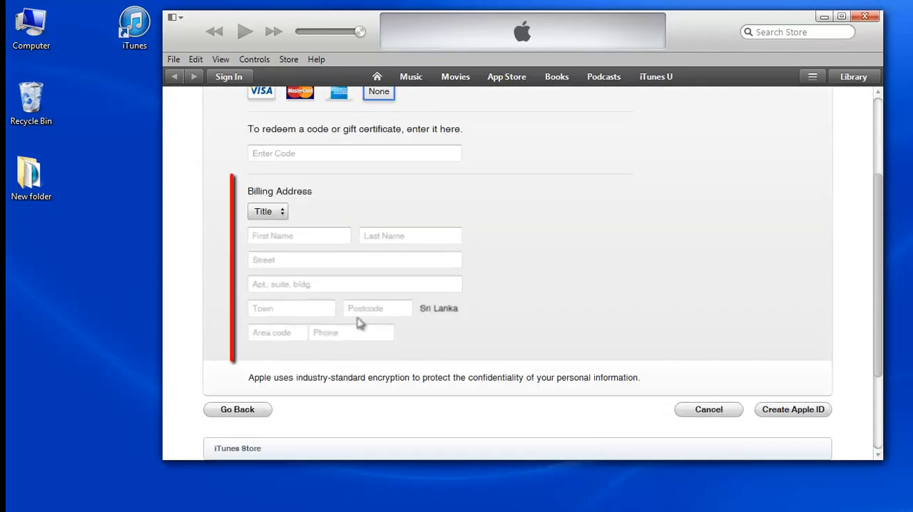
pyautogui.click(269, 211)
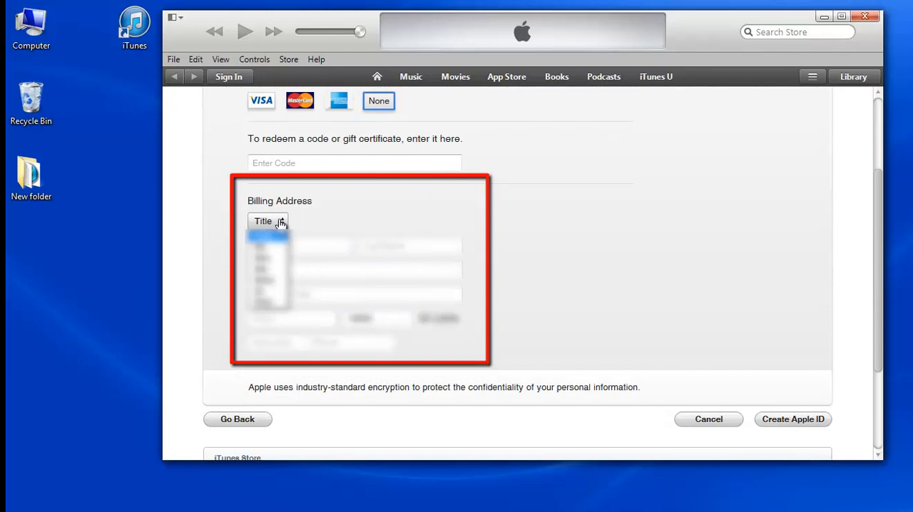
pyautogui.click(268, 242)
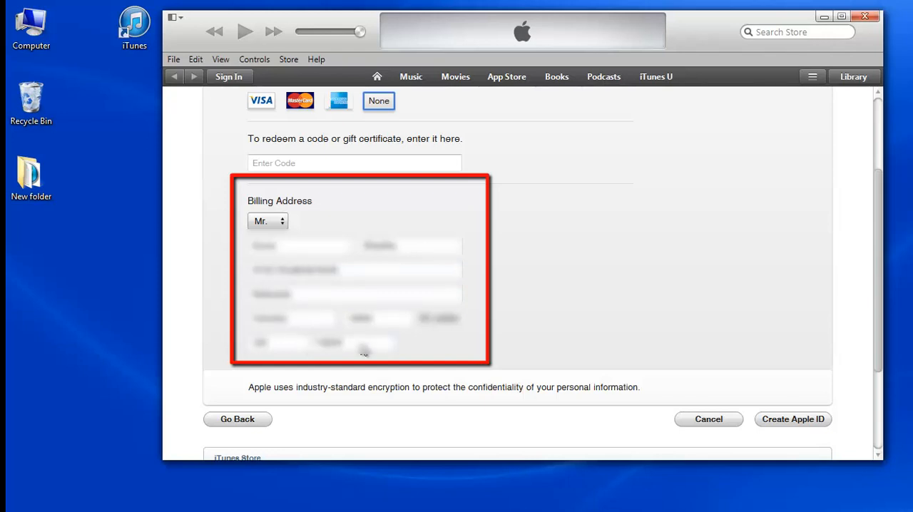
pyautogui.moveTo(793, 420)
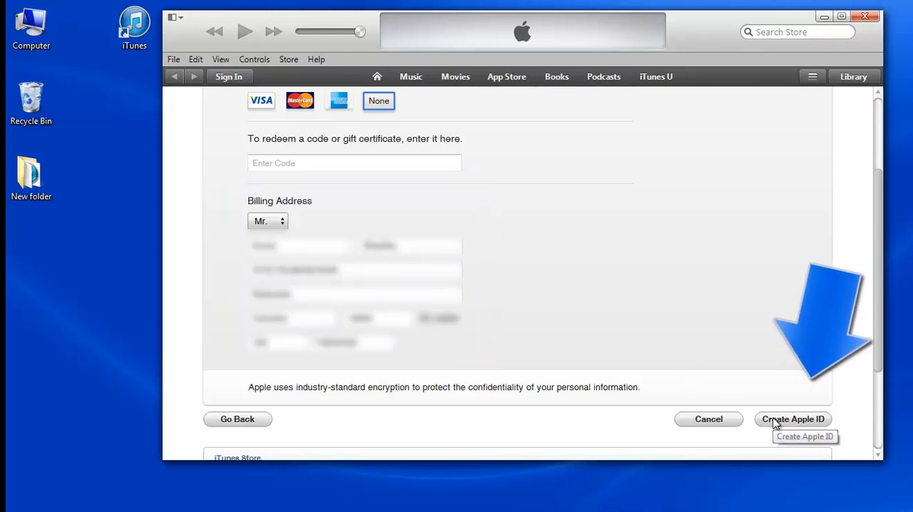
# Submit the billing details with Create Apple ID.
pyautogui.click(793, 420)
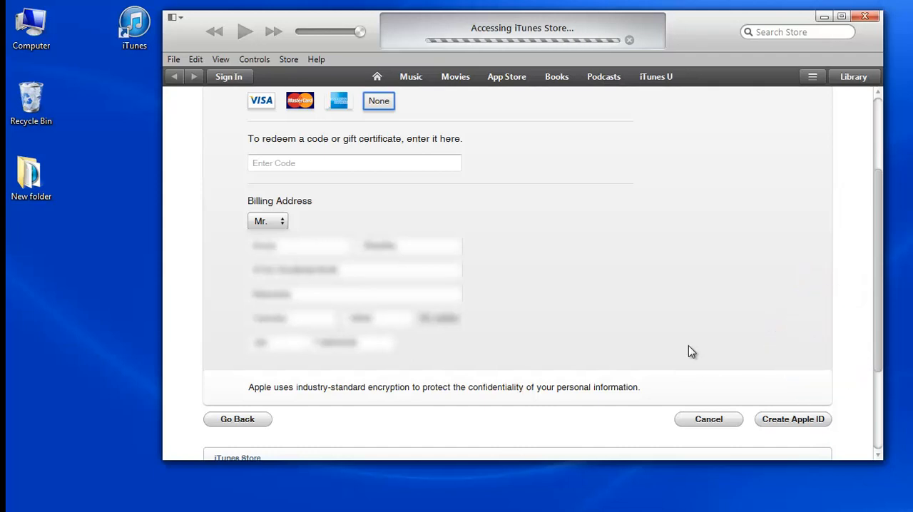
pyautogui.click(793, 419)
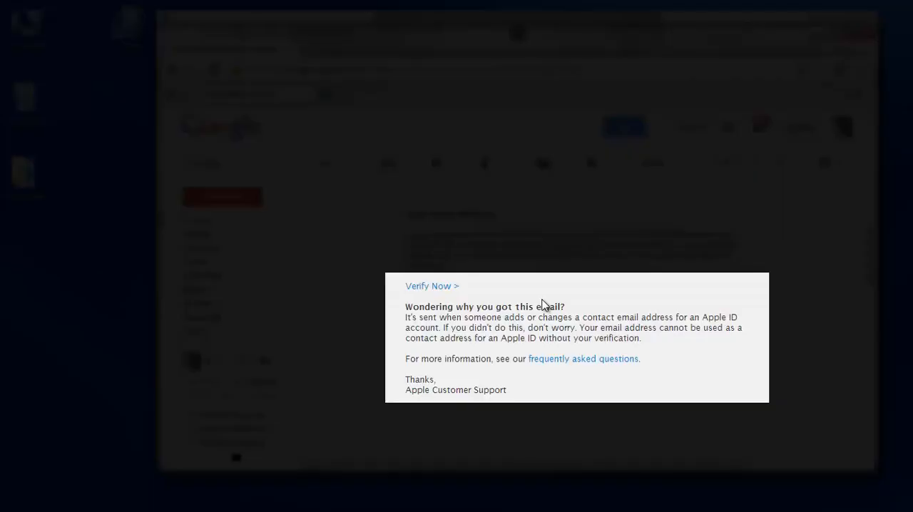
pyautogui.moveTo(436, 293)
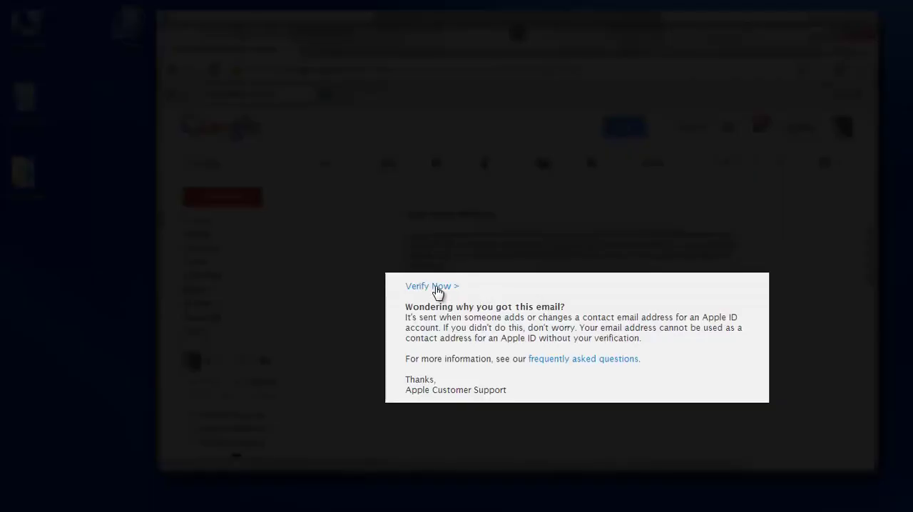
# Follow the Verify Now link in Apple's verification email.
pyautogui.click(427, 285)
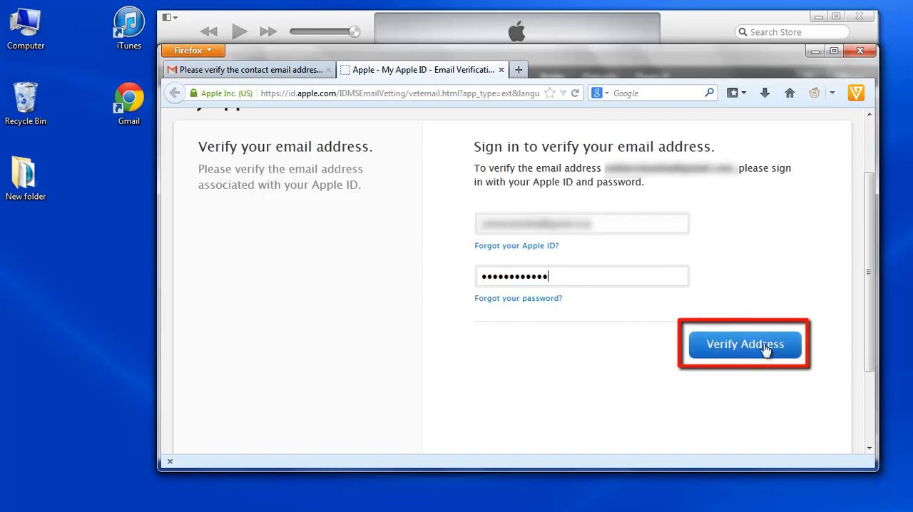
# Verify the email address with the new Apple ID and password via Verify Address.
pyautogui.click(745, 343)
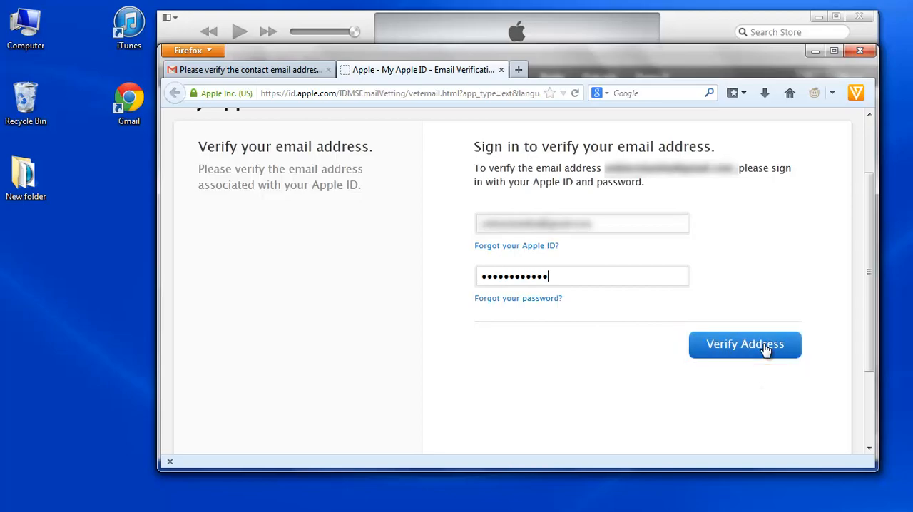
pyautogui.click(744, 344)
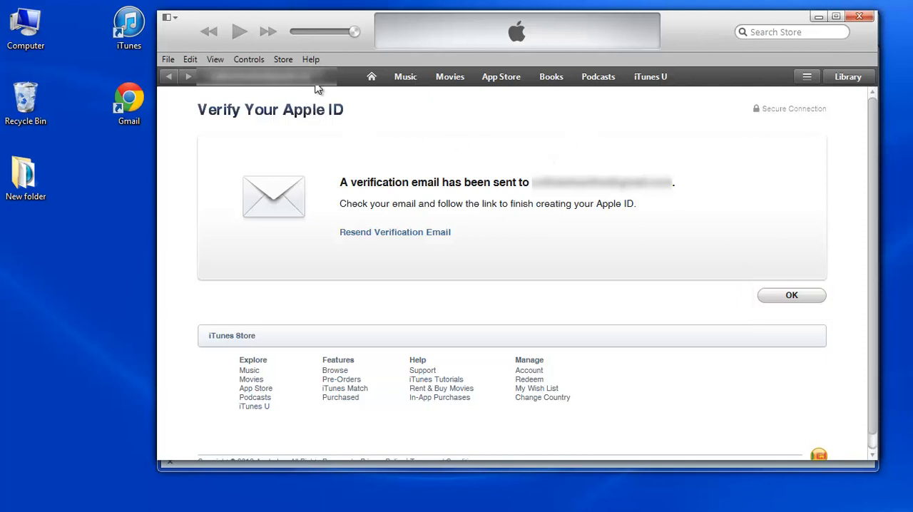
pyautogui.moveTo(360, 105)
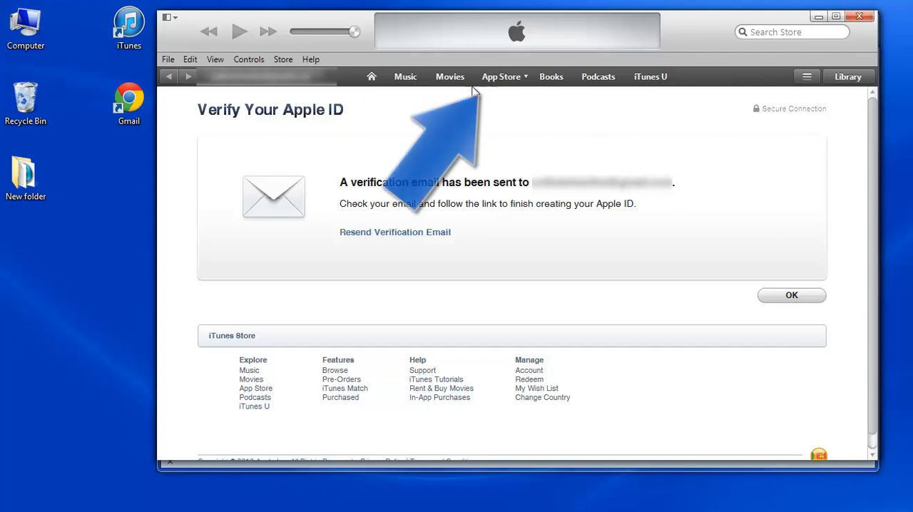
pyautogui.moveTo(499, 85)
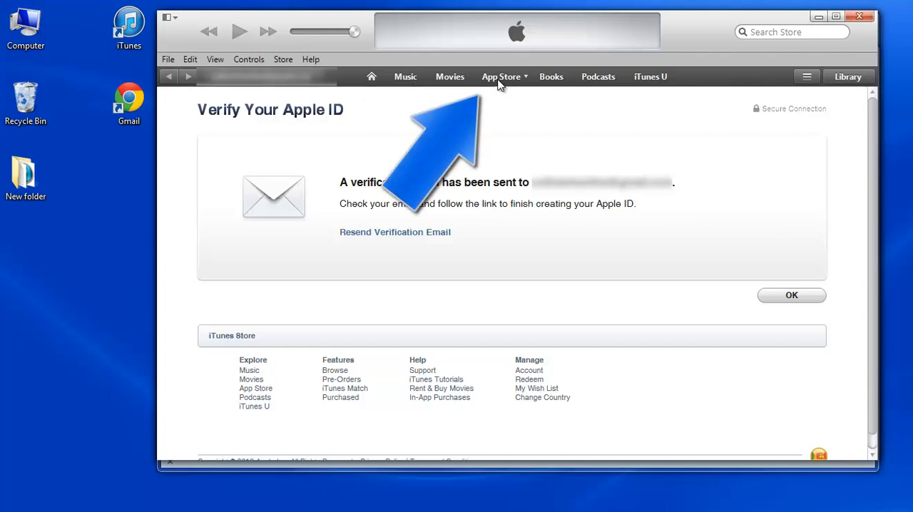